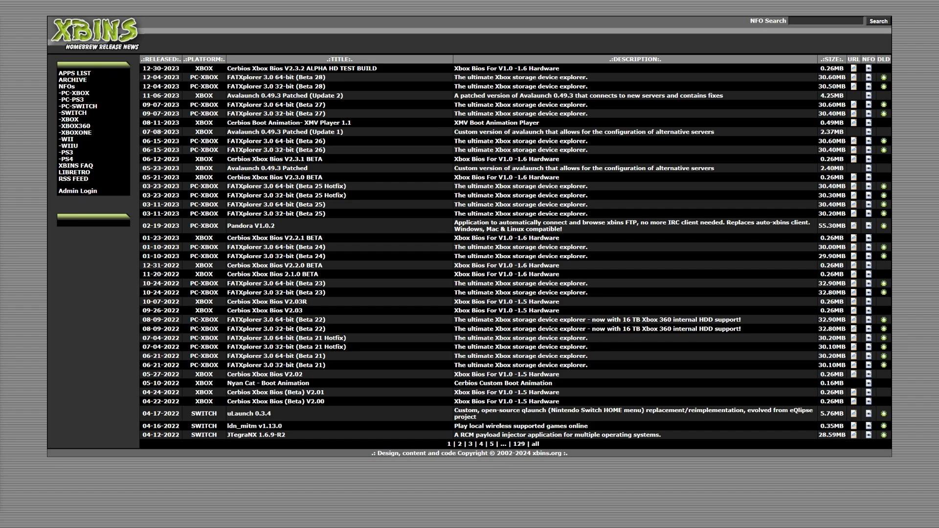
mouse_move(111, 261)
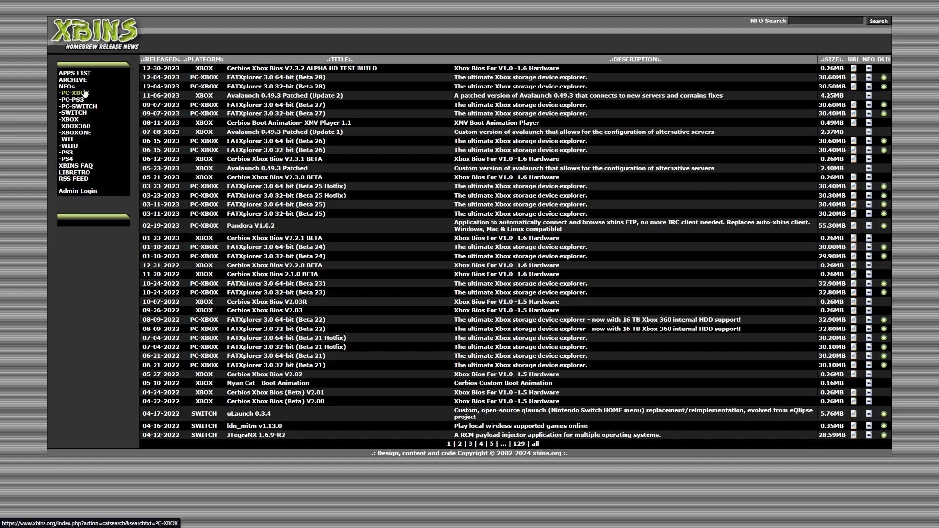
mouse_move(71, 108)
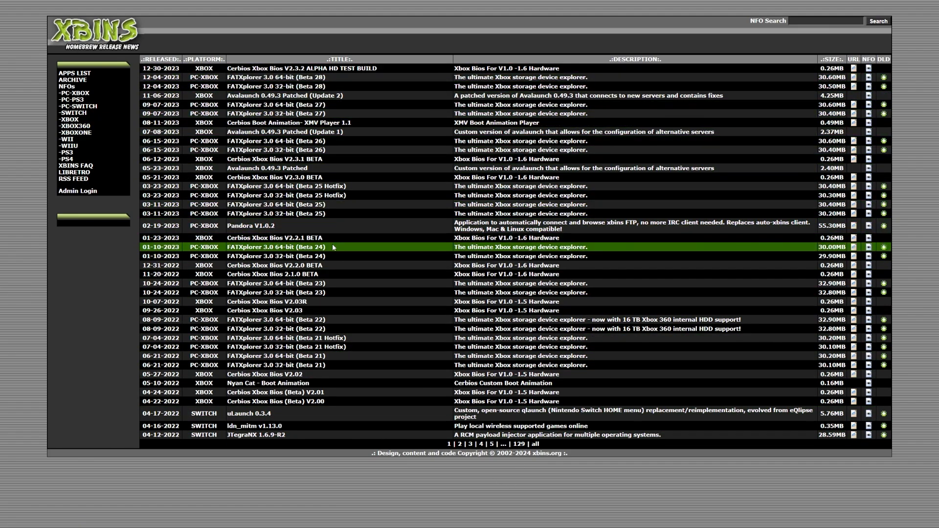
mouse_move(303, 220)
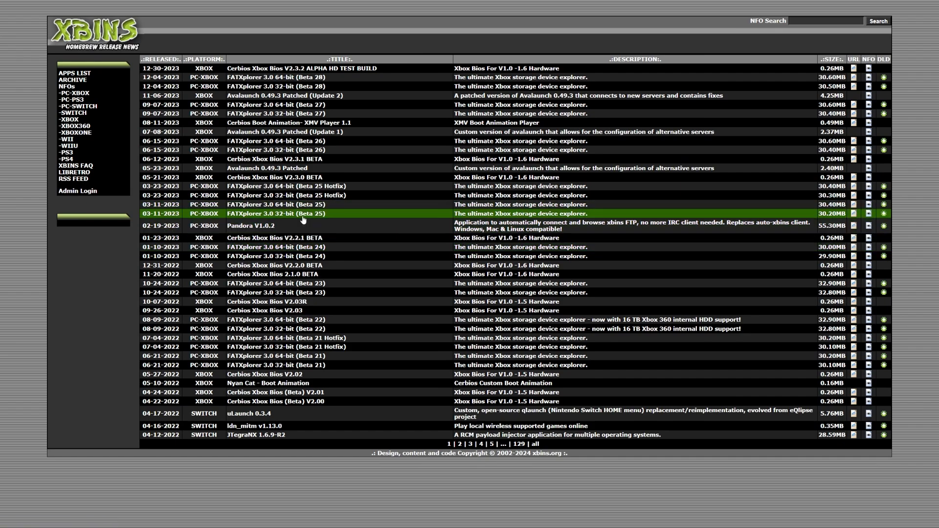
mouse_move(306, 101)
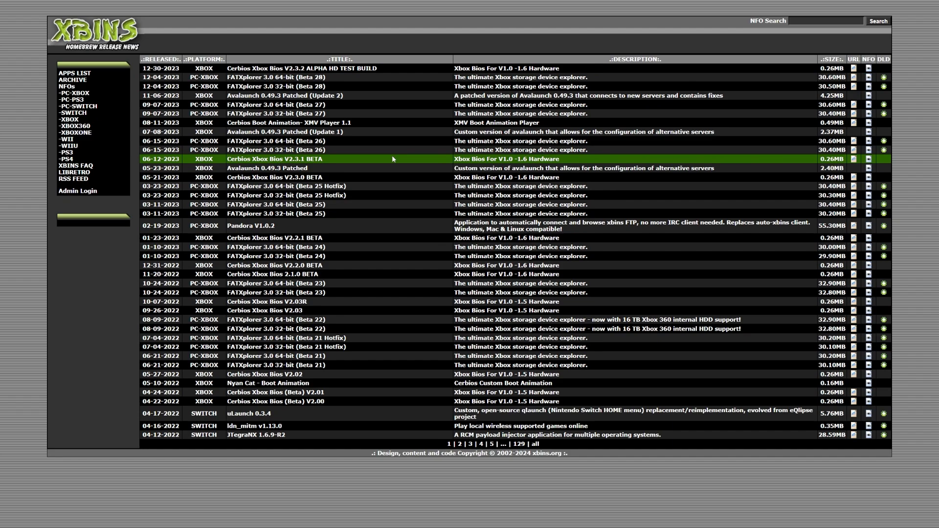
mouse_move(284, 381)
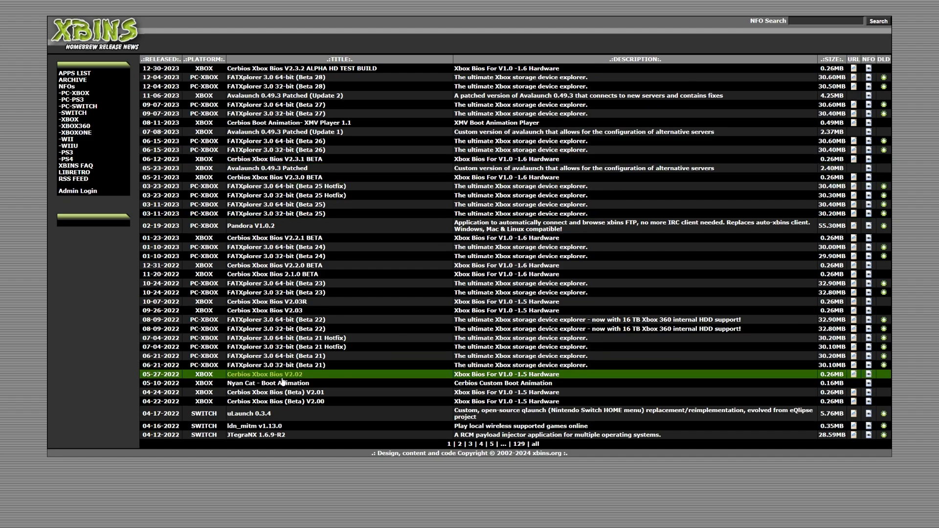
mouse_move(284, 383)
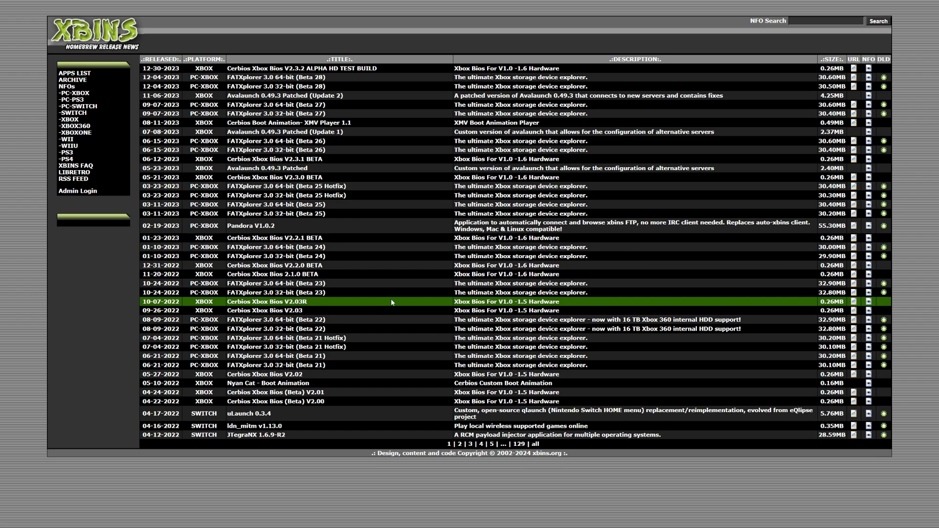
mouse_move(302, 146)
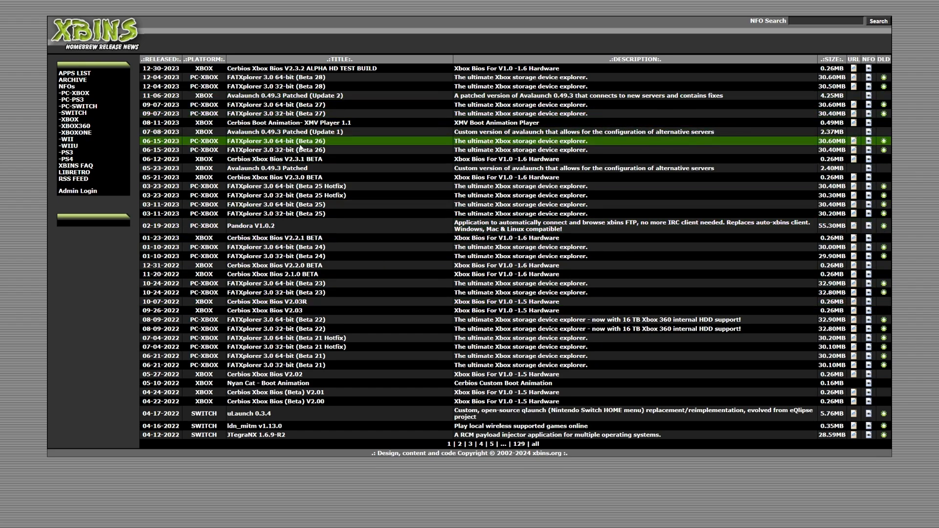
mouse_move(430, 510)
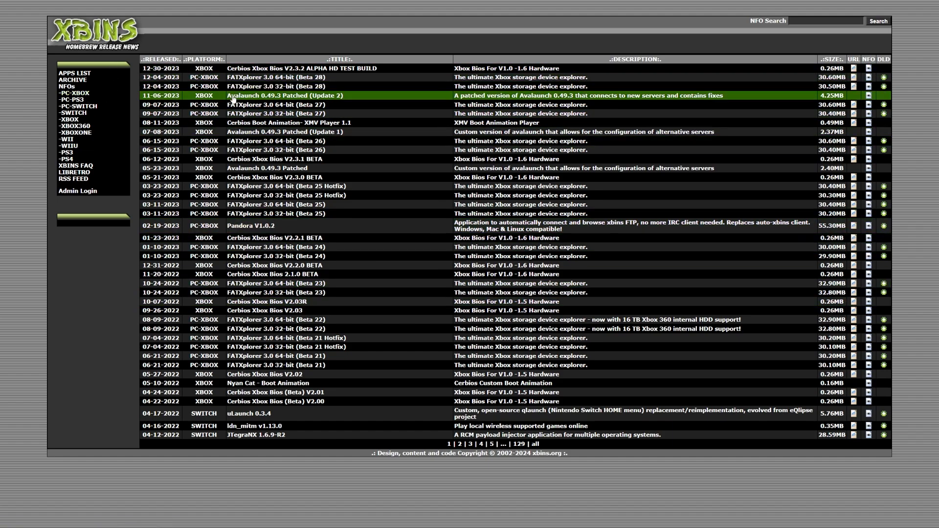
mouse_move(423, 112)
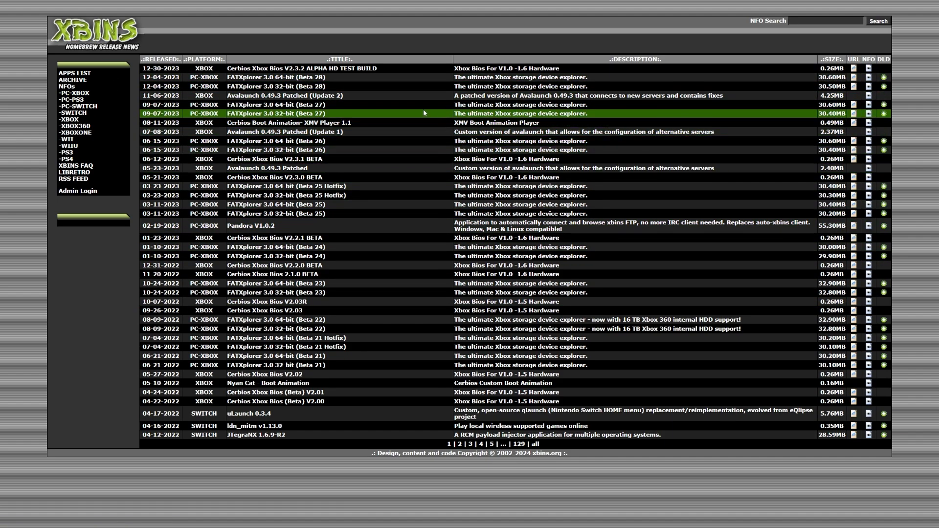
mouse_move(379, 69)
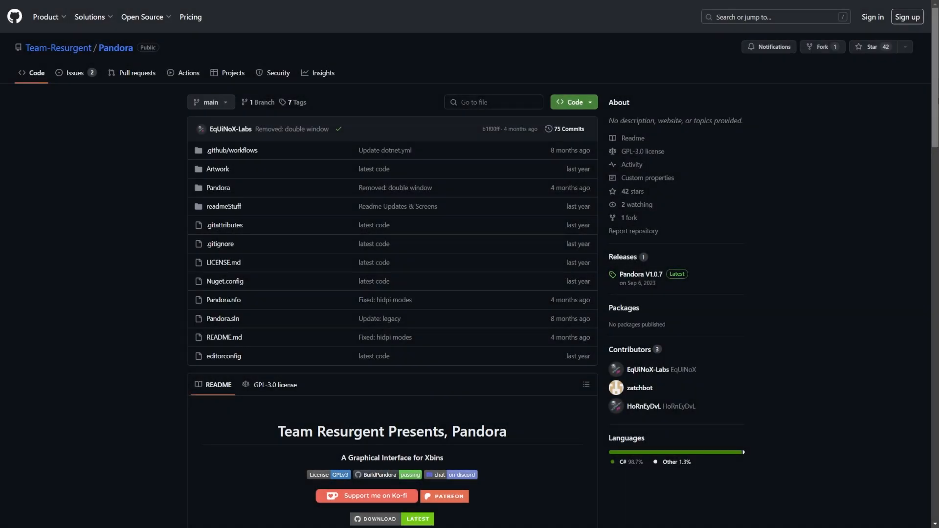
Scroll the Pandora README to view its introduction and system requirements
scroll(down, 3)
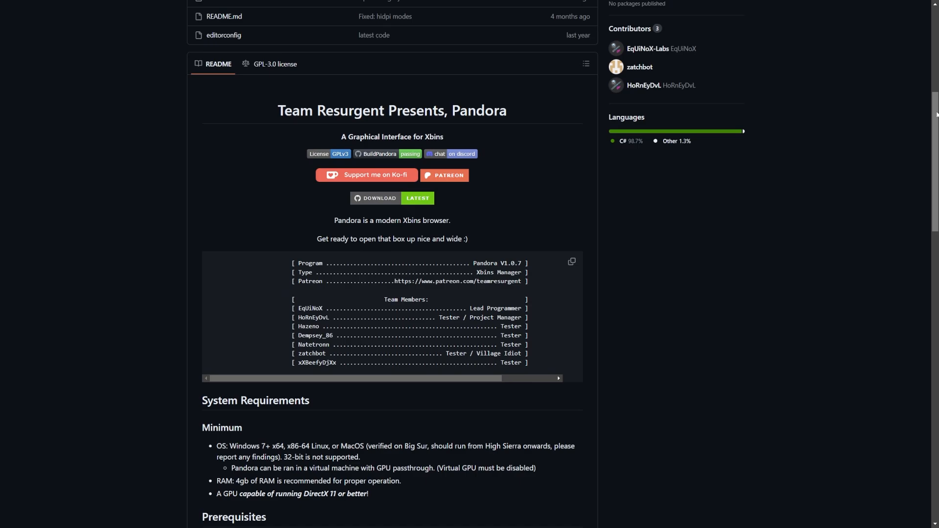
scroll(up, 3)
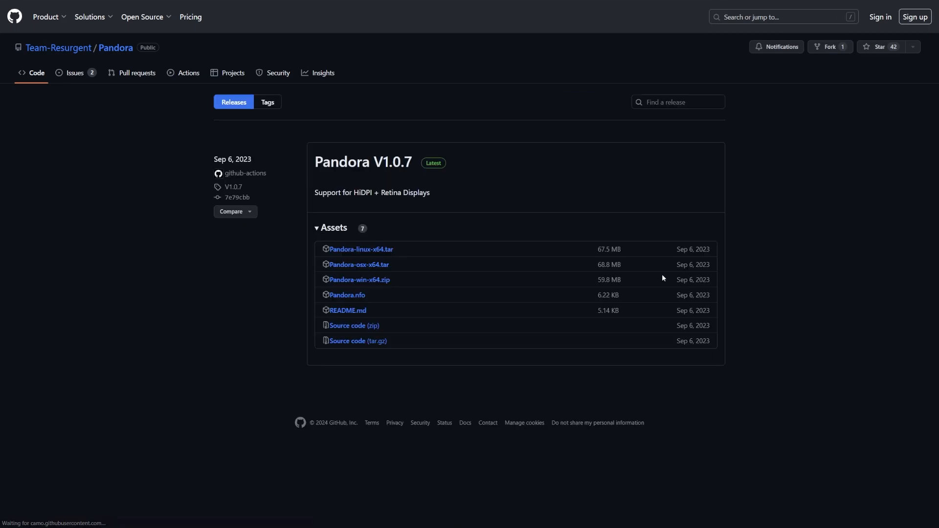
mouse_move(389, 201)
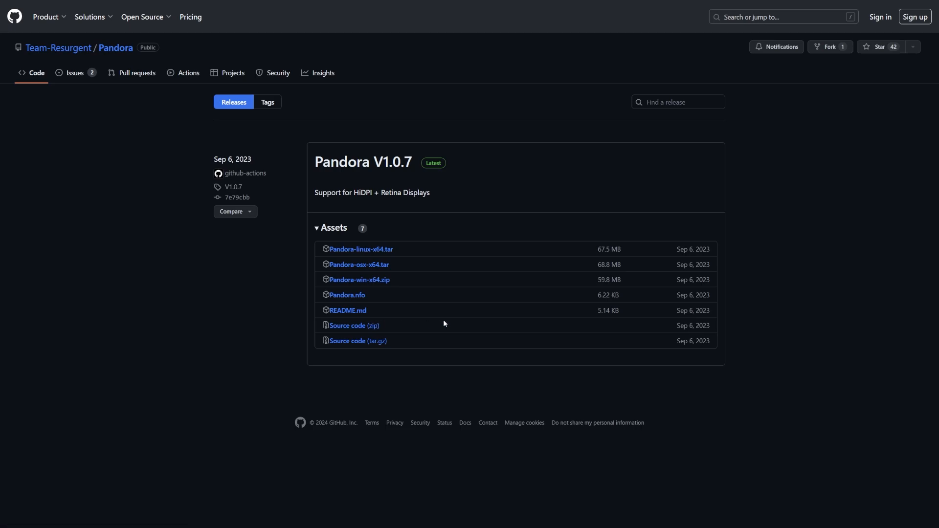
mouse_move(396, 317)
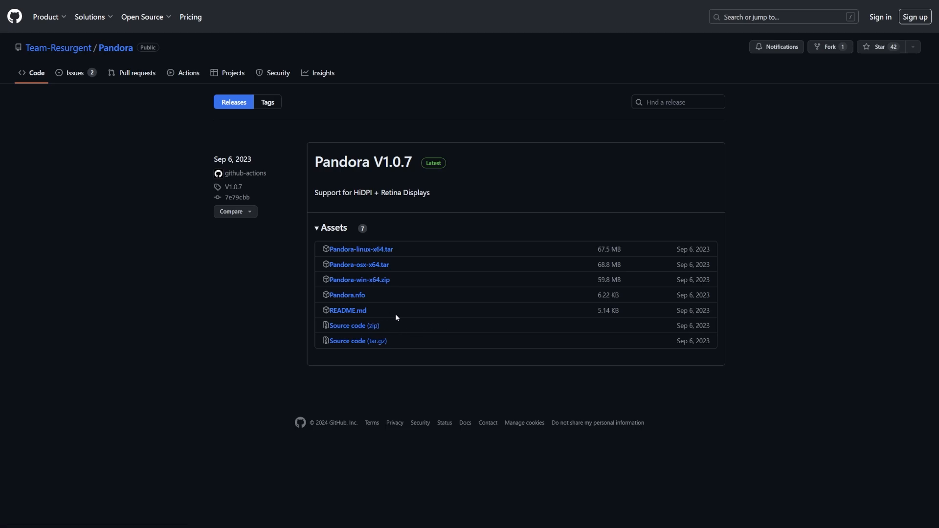
mouse_move(368, 284)
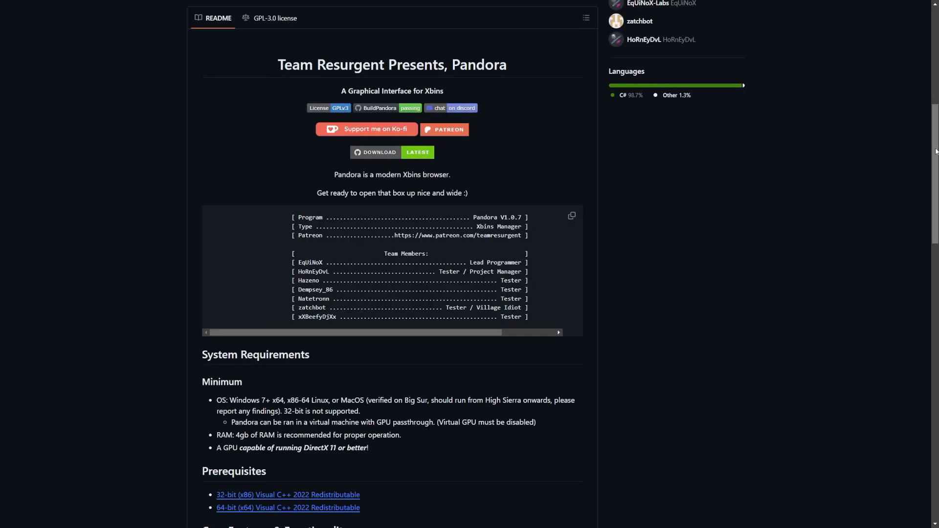
Scroll past Prerequisites and Install Notes to the GUI Functionality screenshots
scroll(down, 3)
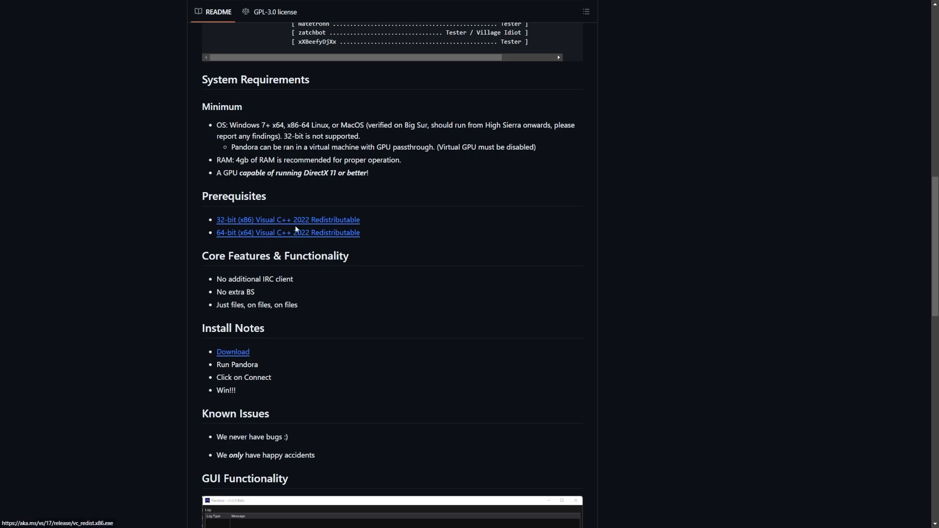
mouse_move(370, 285)
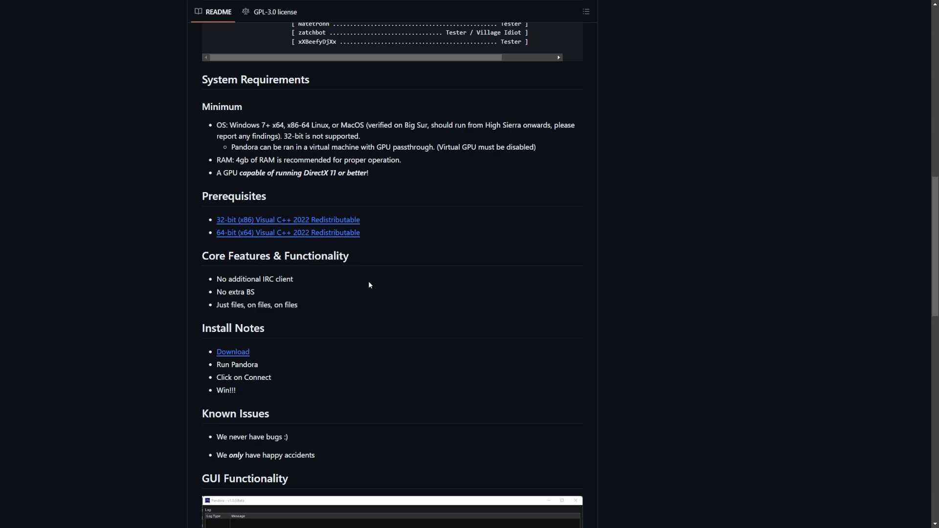
mouse_move(294, 222)
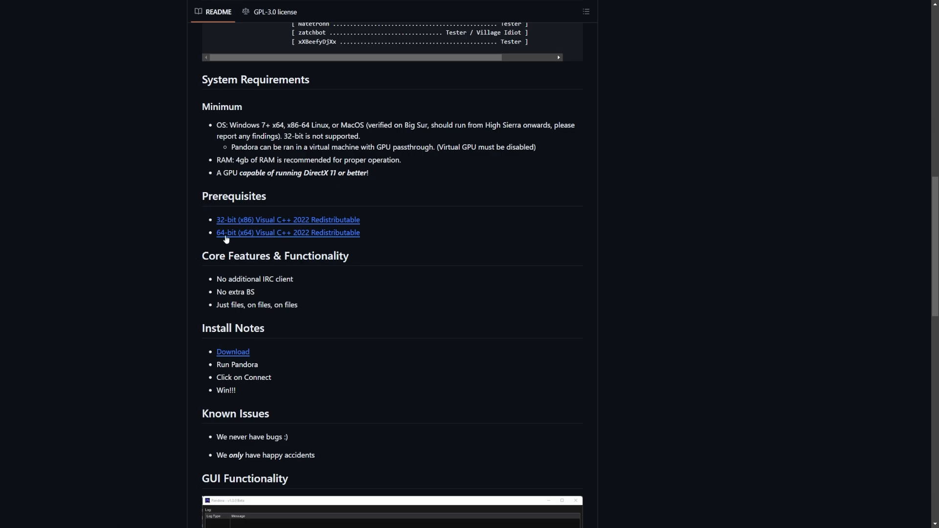
mouse_move(296, 241)
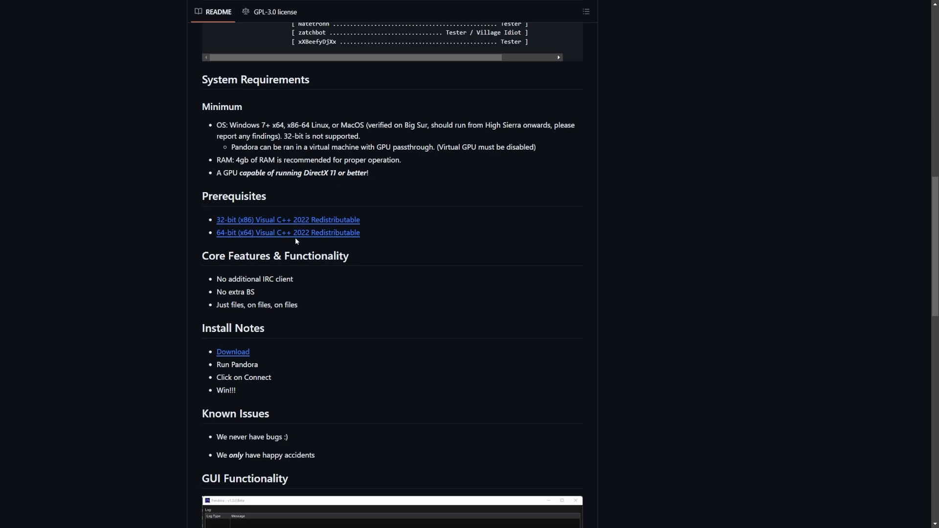
scroll(down, 3)
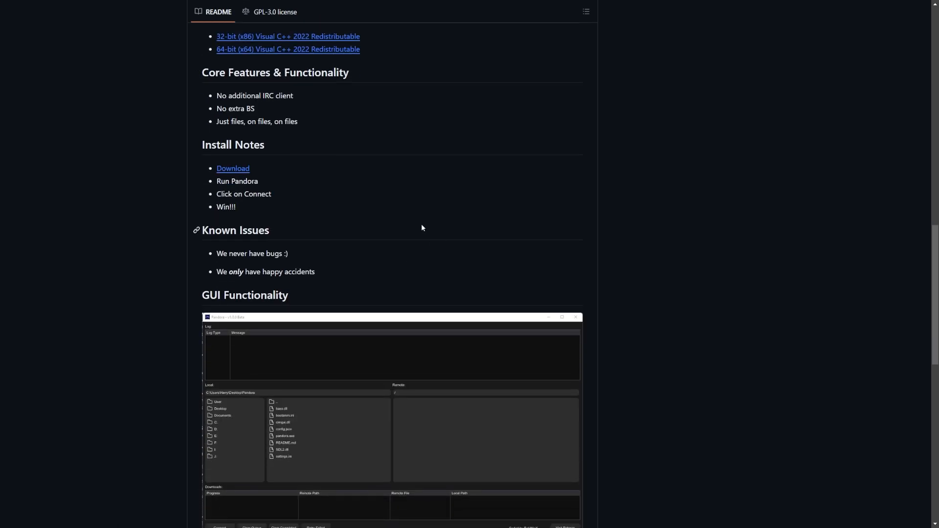
mouse_move(593, 253)
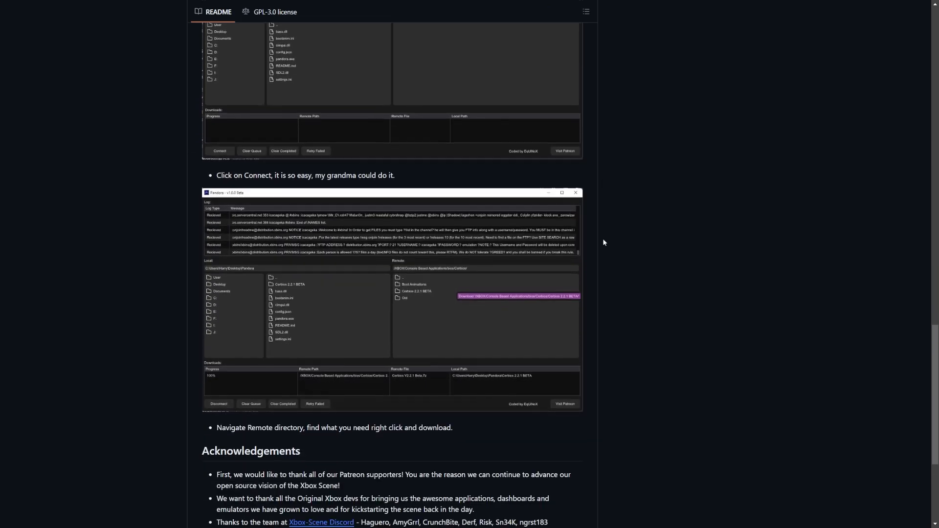
scroll(down, 3)
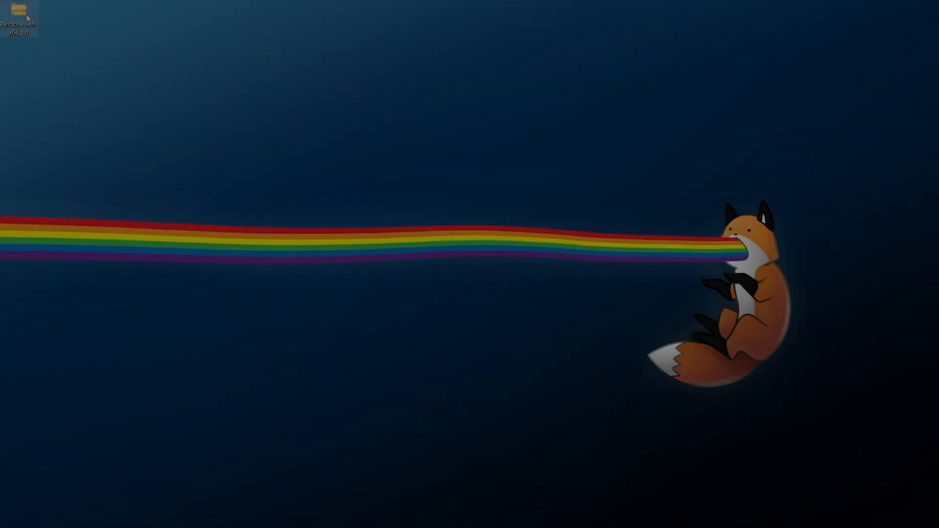
Extract the Pandora zip, open Pandora-win-x64 and launch pandora.exe
right_click(19, 9)
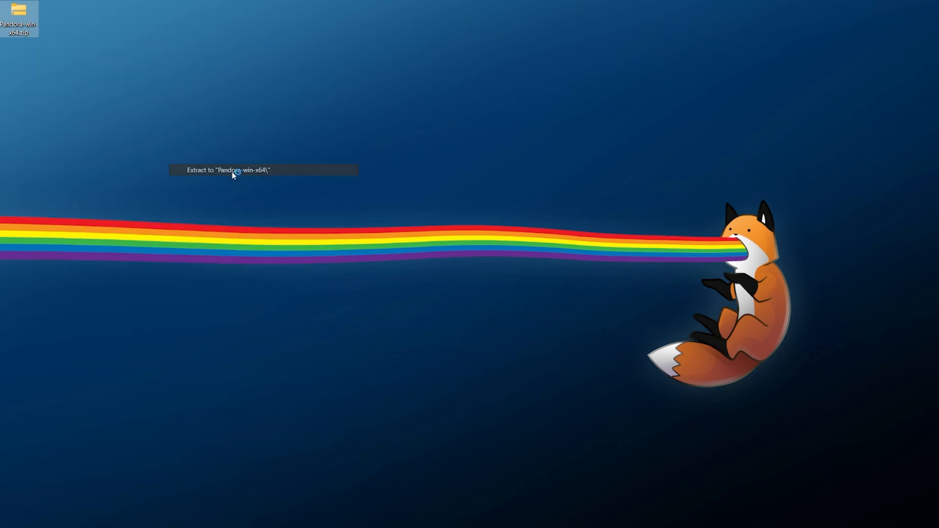
click(234, 170)
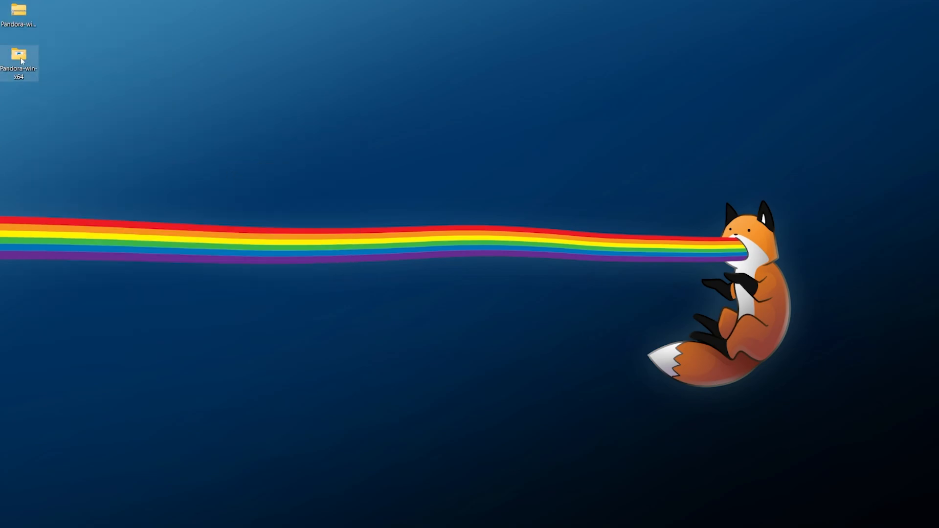
double_click(19, 52)
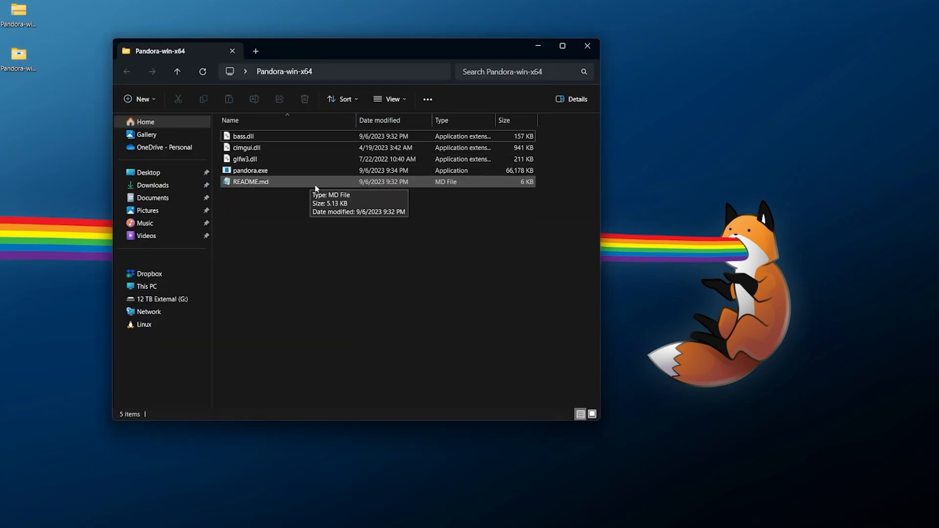
click(250, 170)
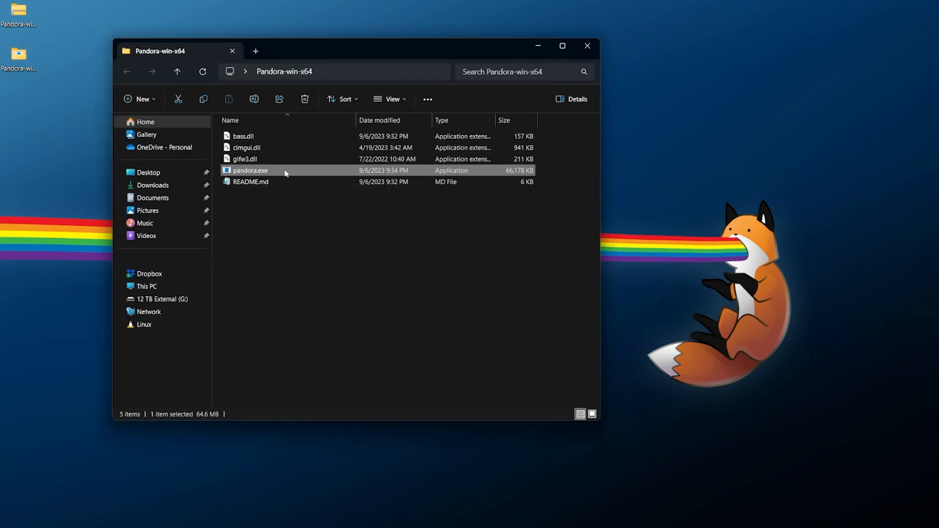
double_click(251, 171)
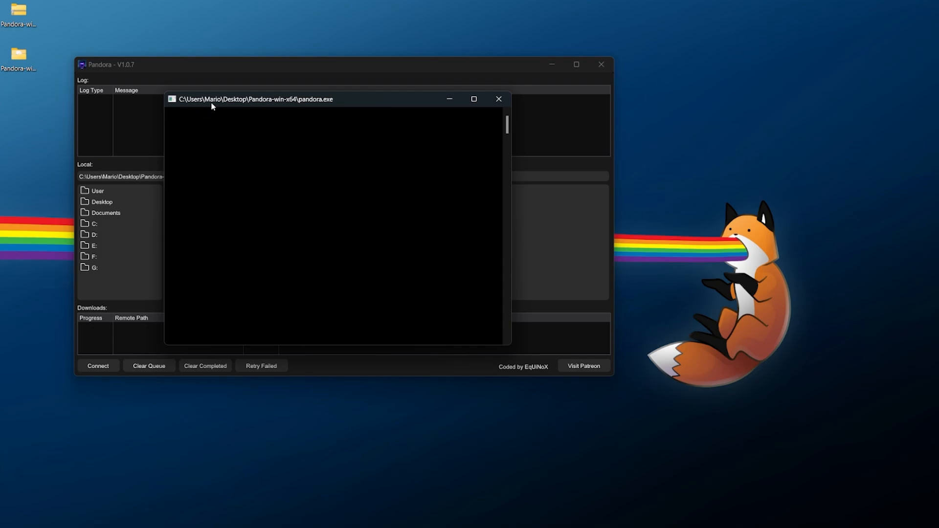
Bring the main Pandora window in front of its console window
click(498, 99)
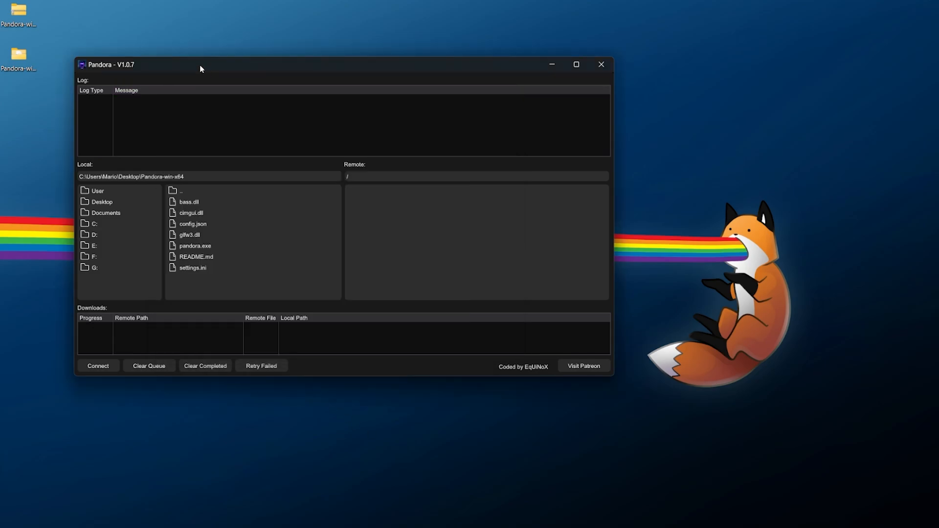
mouse_move(222, 71)
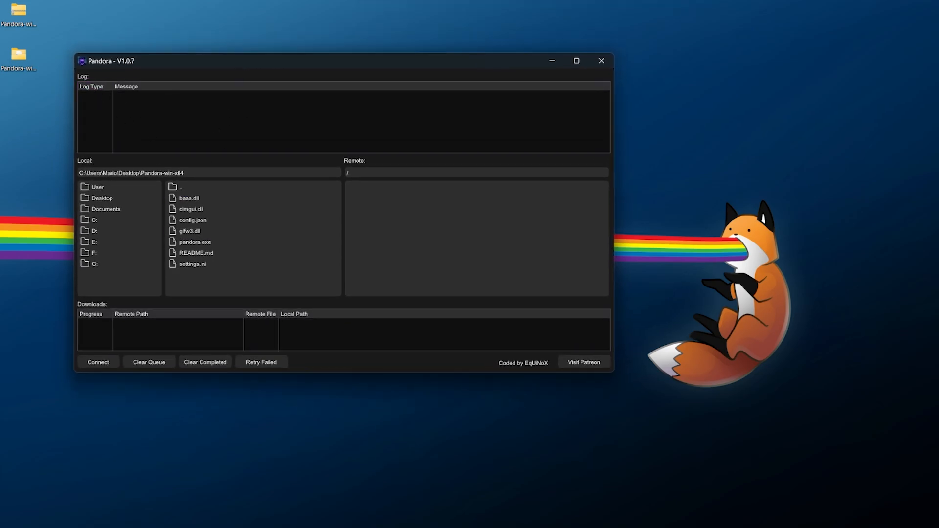
double_click(194, 242)
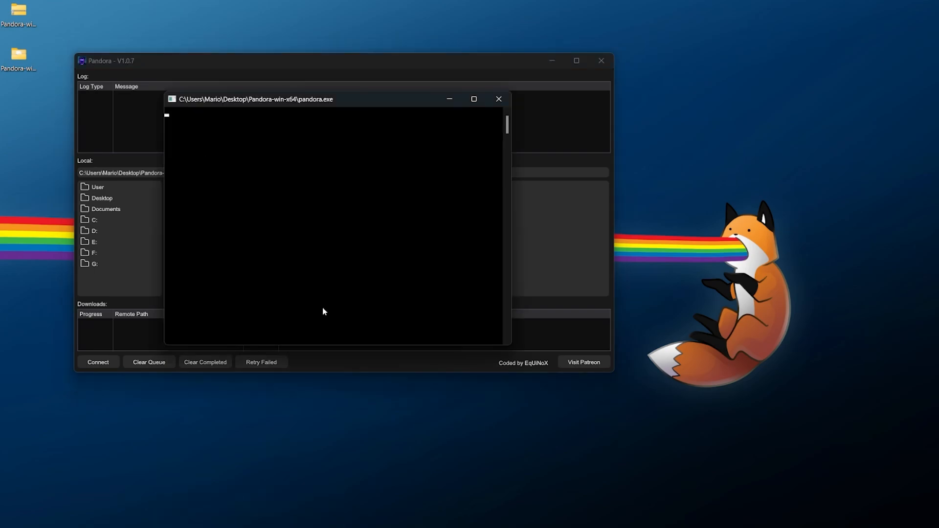
click(498, 99)
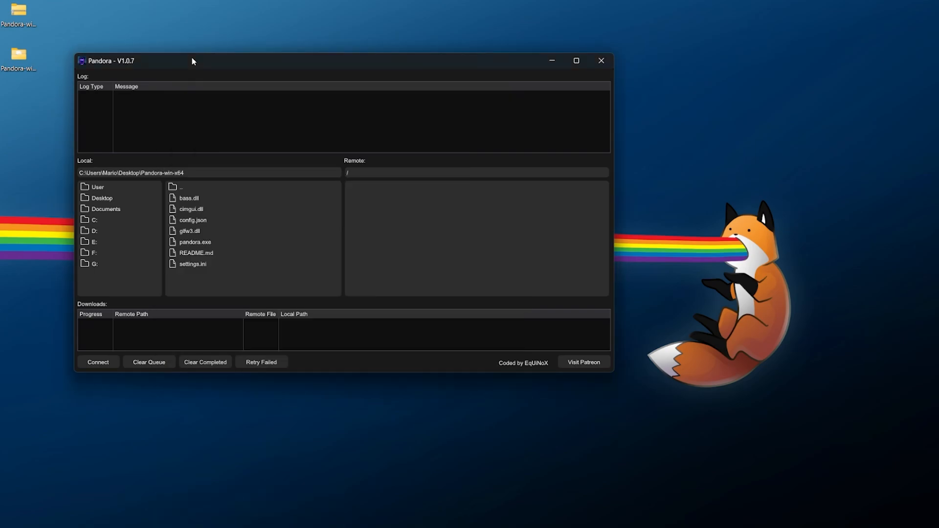
Connect to XBINS and browse the remote console folder list
click(98, 362)
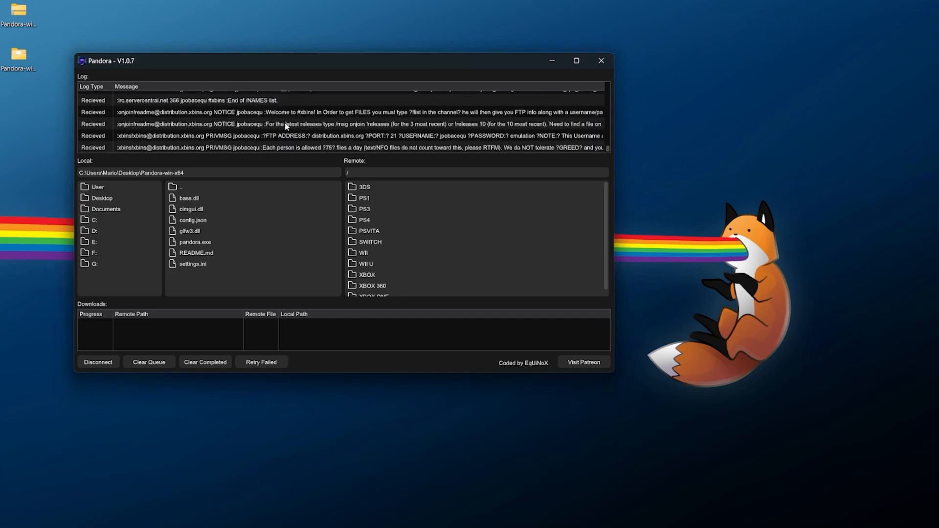
click(365, 219)
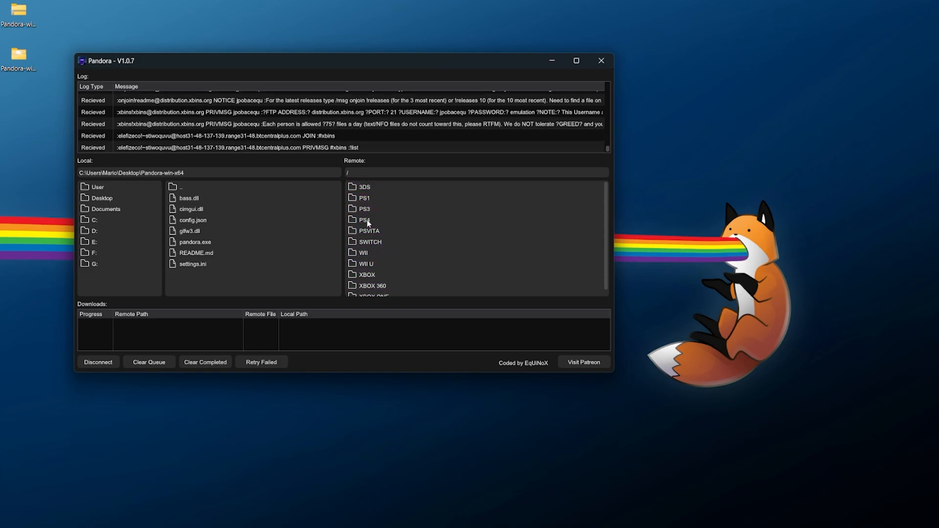
scroll(down, 3)
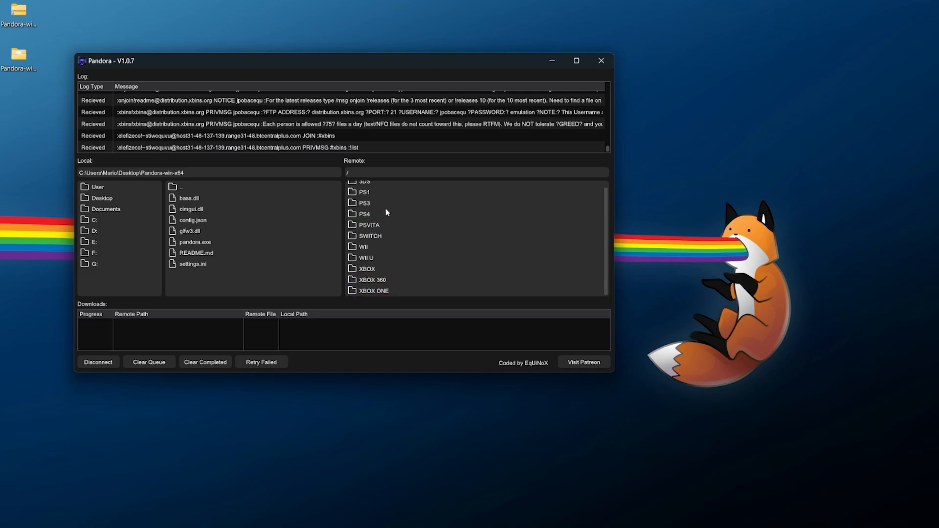
click(362, 252)
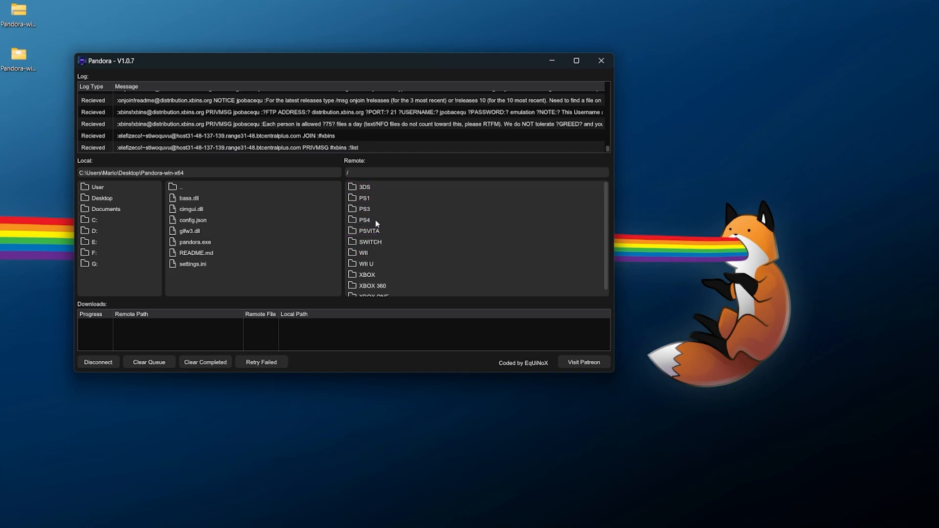
click(94, 219)
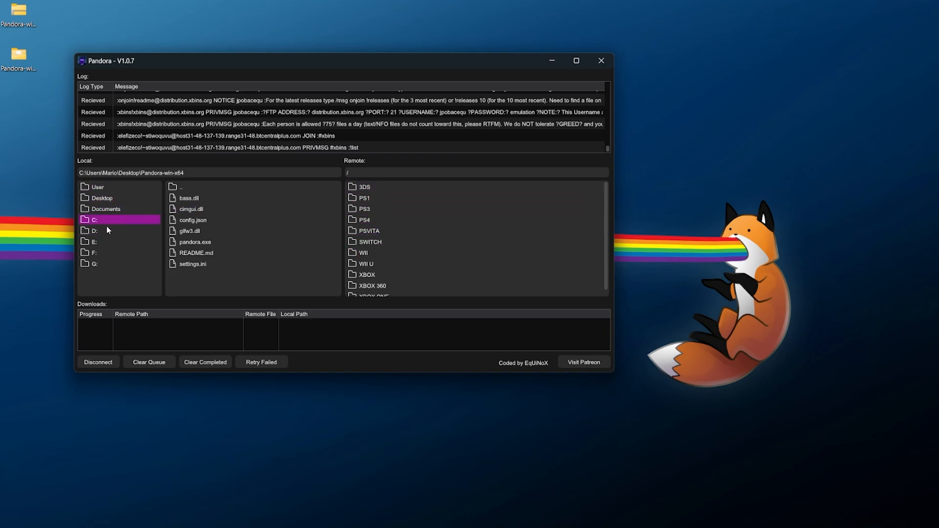
click(94, 231)
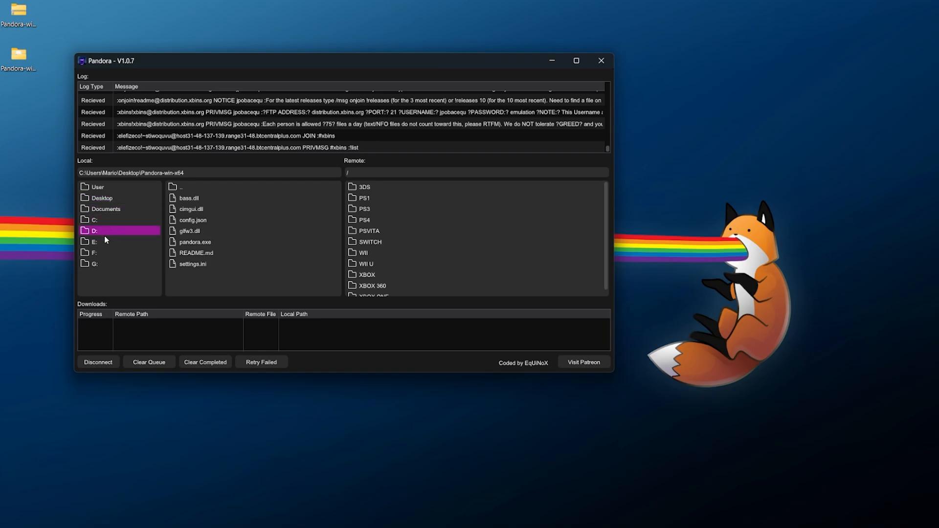
click(196, 253)
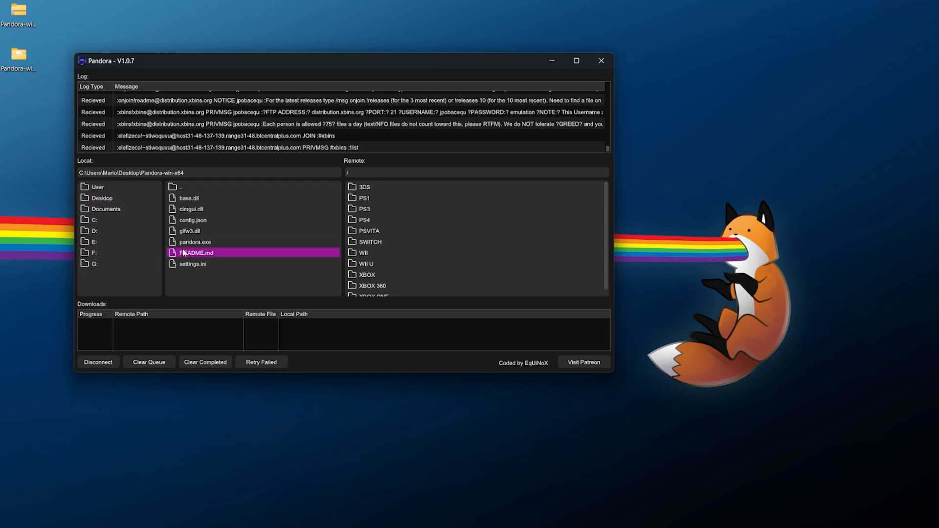
click(189, 197)
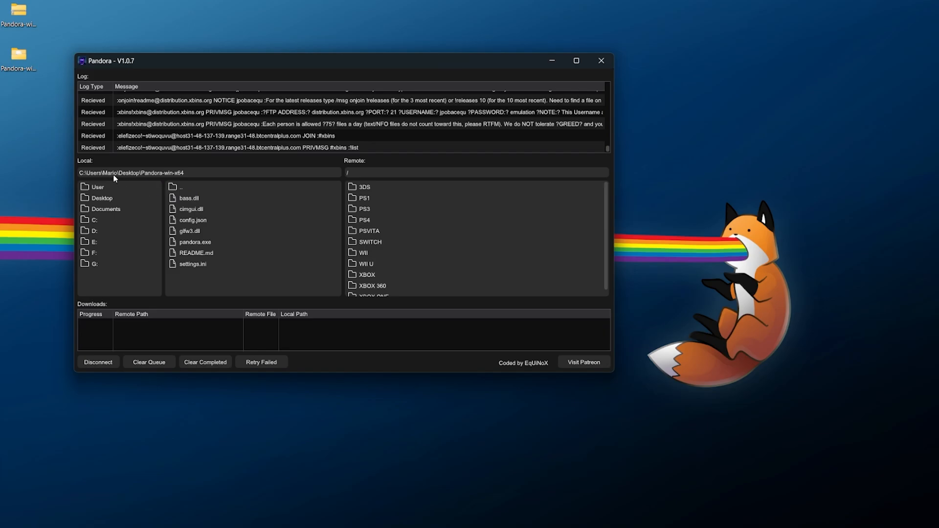
click(194, 242)
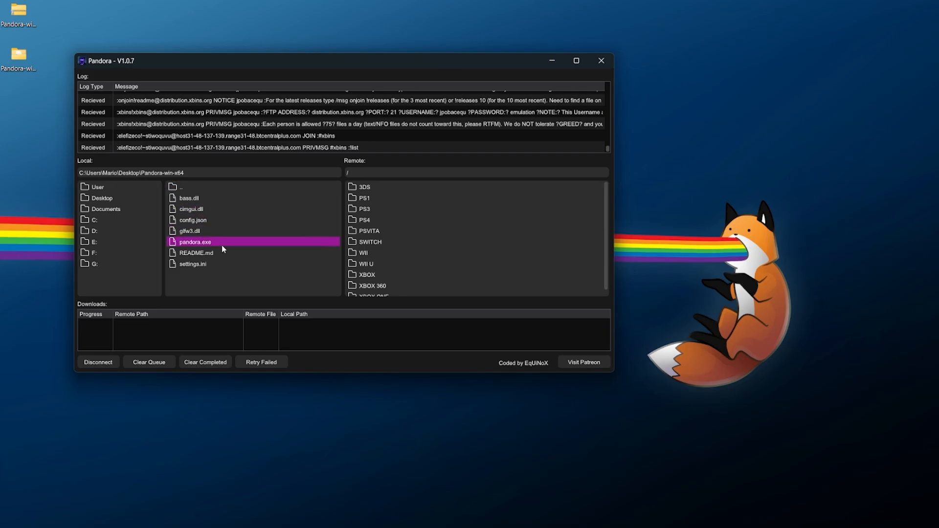
click(389, 230)
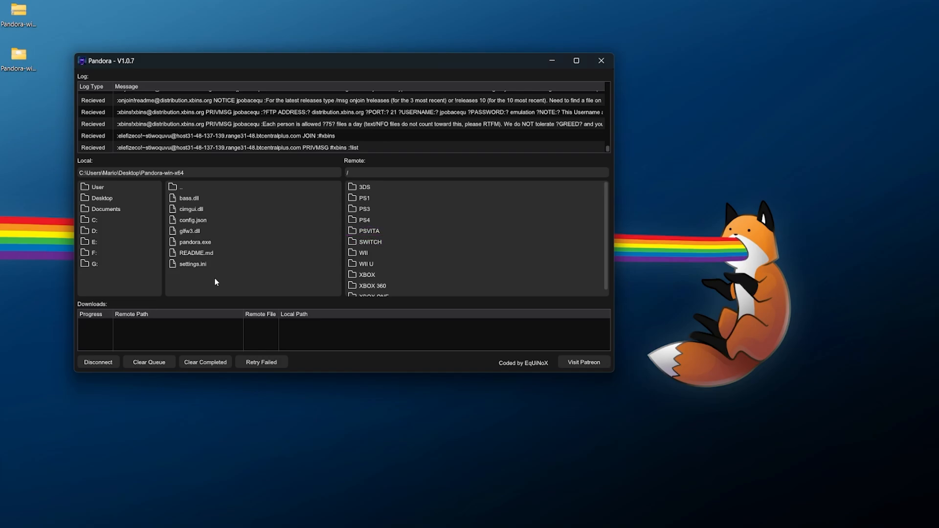
mouse_move(125, 156)
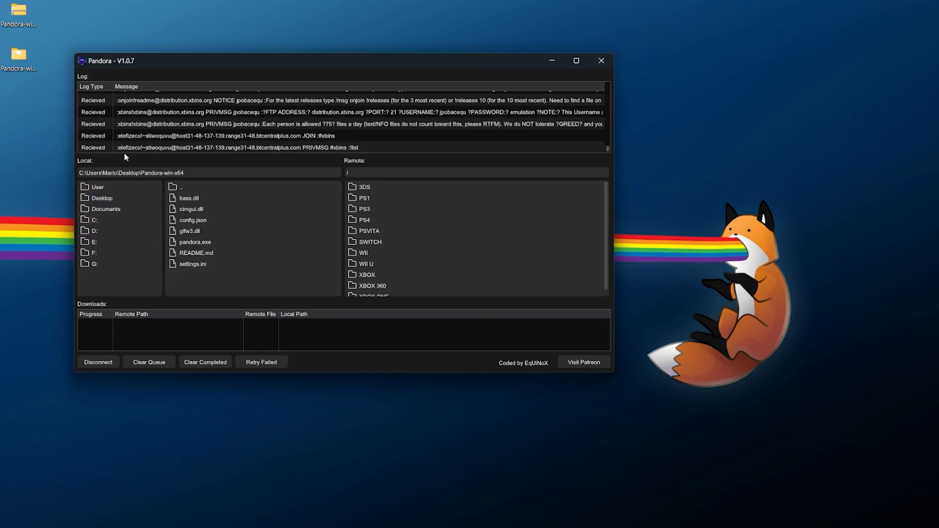
Set D:\XBINS DOWNLOADS as the local destination folder
click(93, 241)
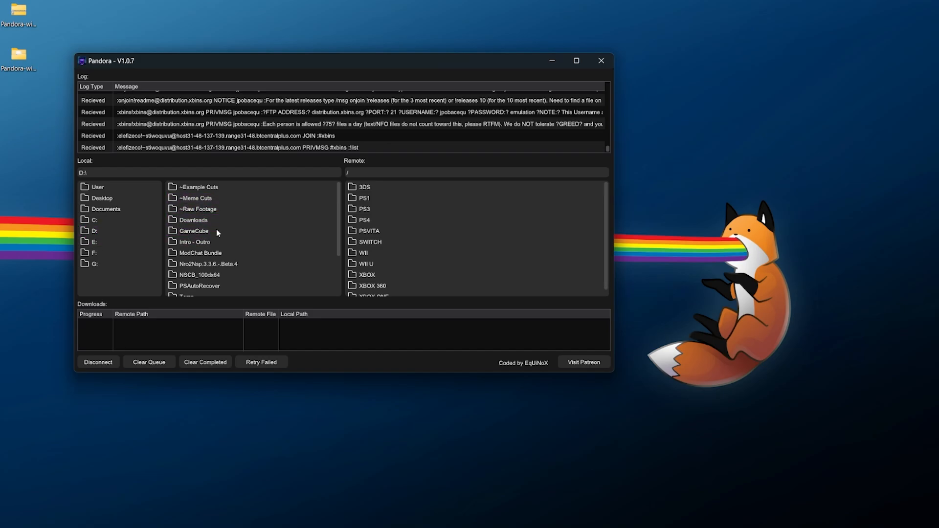
double_click(192, 219)
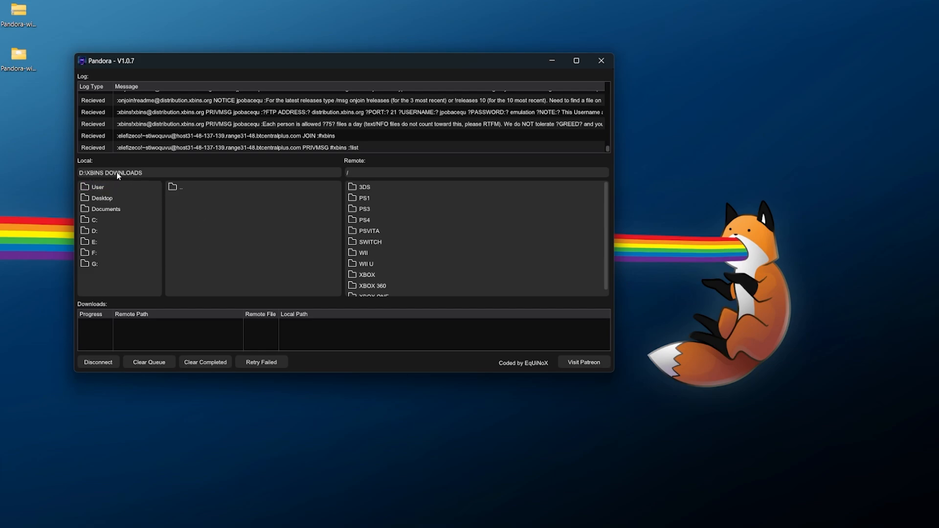
mouse_move(188, 177)
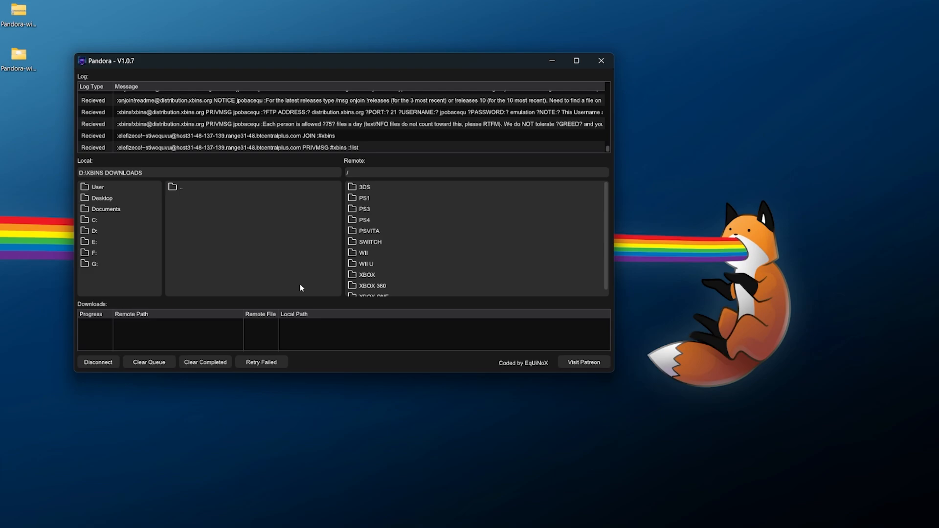
click(364, 209)
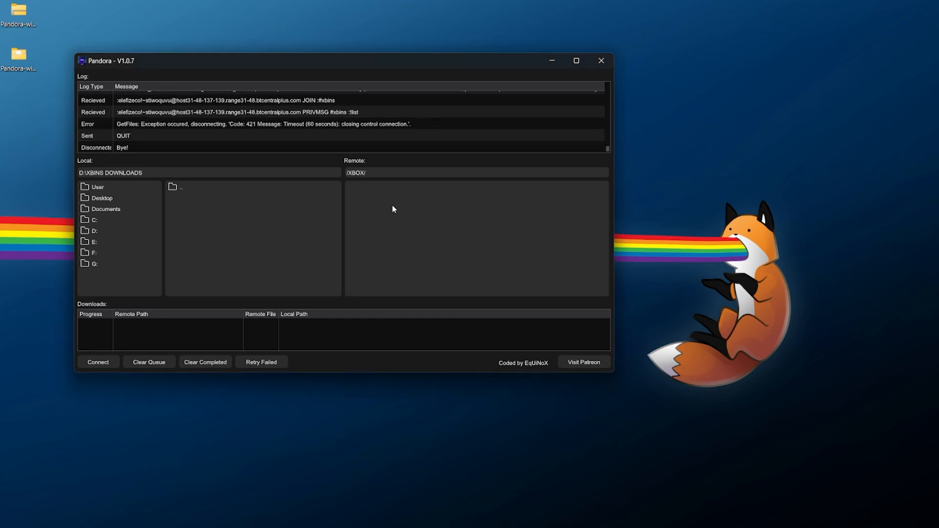
mouse_move(385, 238)
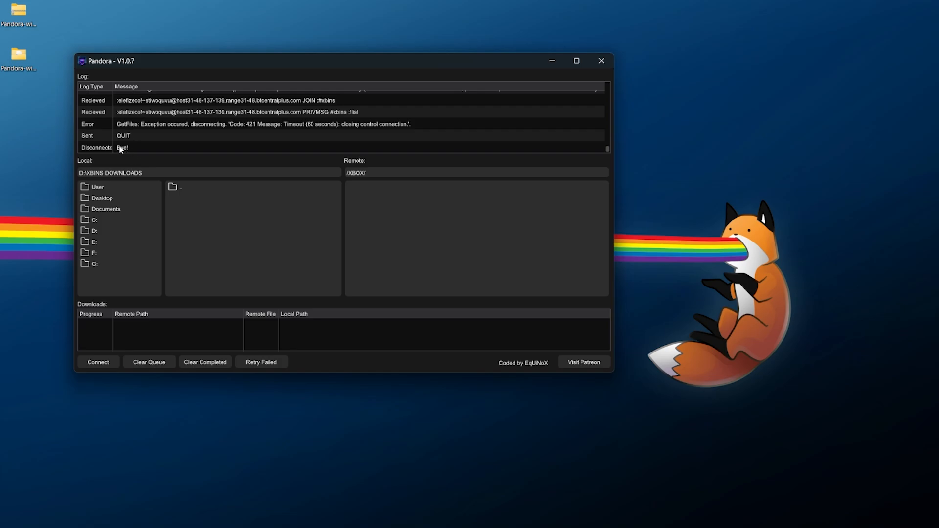
mouse_move(141, 148)
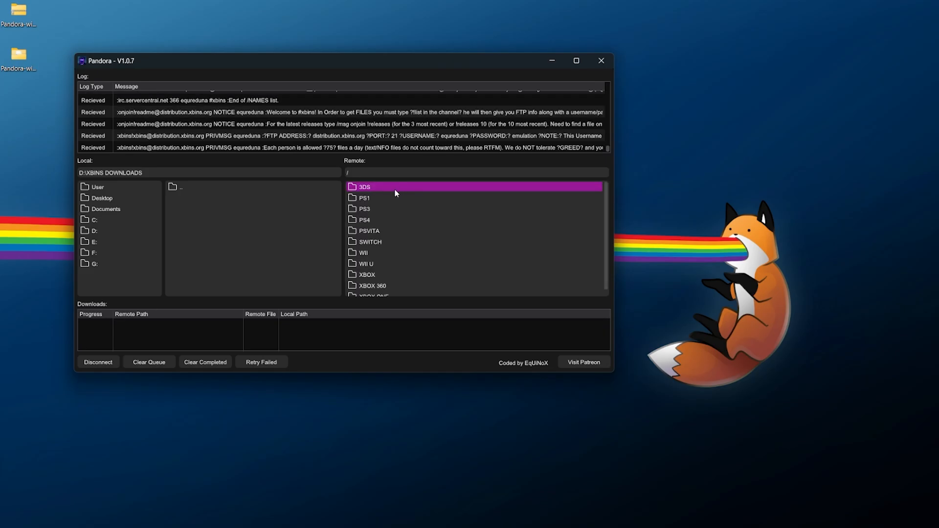
Download FATXplorer64-3.0-beta20.zip from XBOX > PC Based Applications > harddrive tools > fatXplorer
double_click(366, 274)
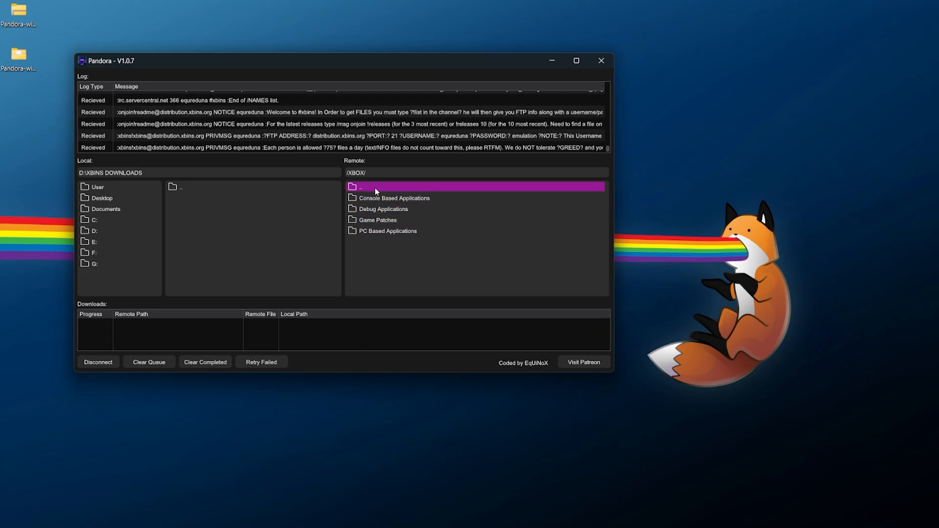
double_click(387, 231)
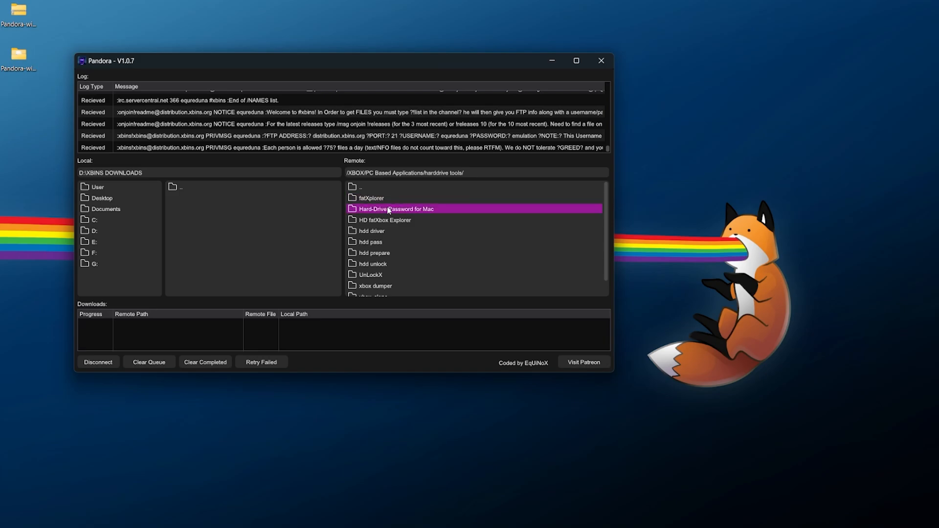
double_click(369, 197)
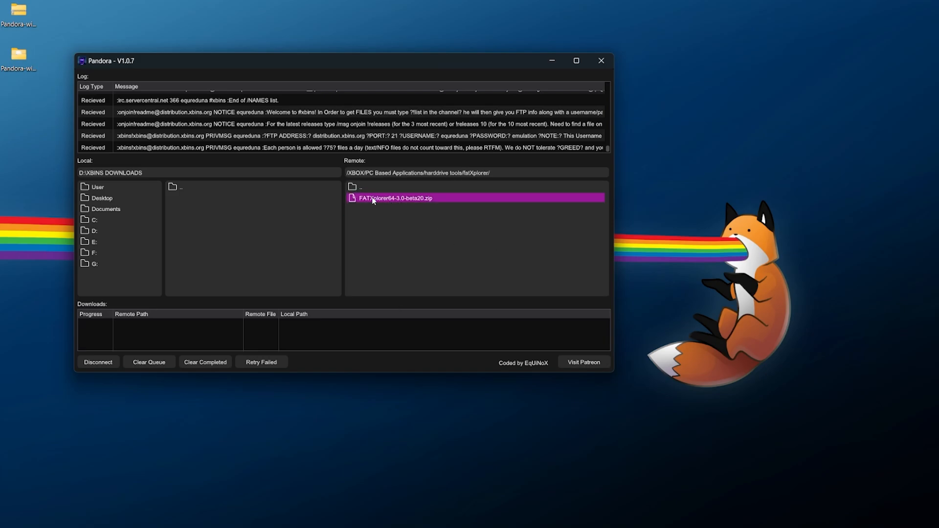
mouse_move(404, 203)
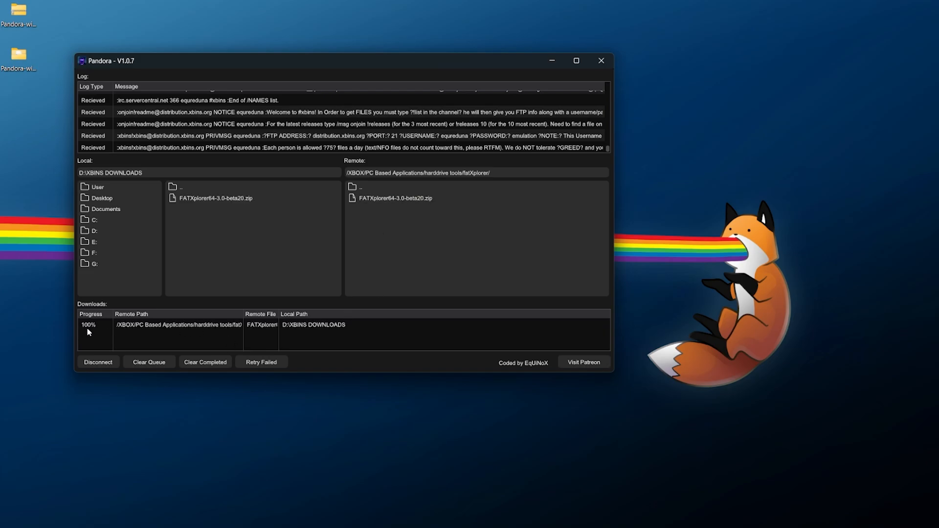
click(214, 197)
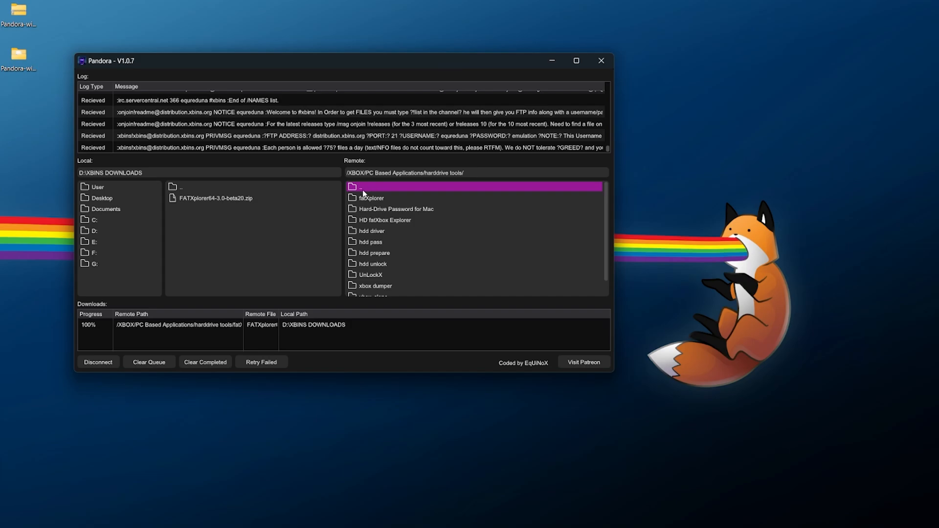
Download Cerbios V2.3.2 Alpha.7z from Console Based Applications > bios > Cerbios
double_click(361, 187)
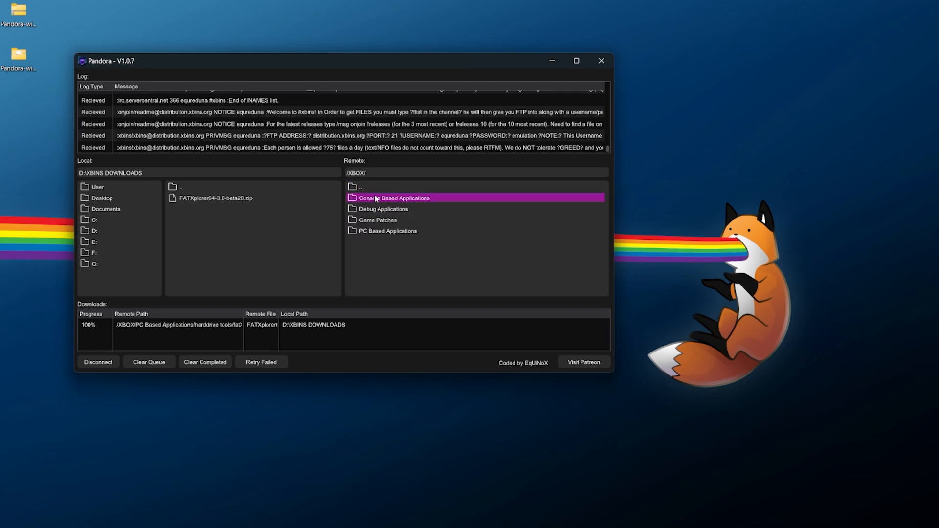
double_click(395, 198)
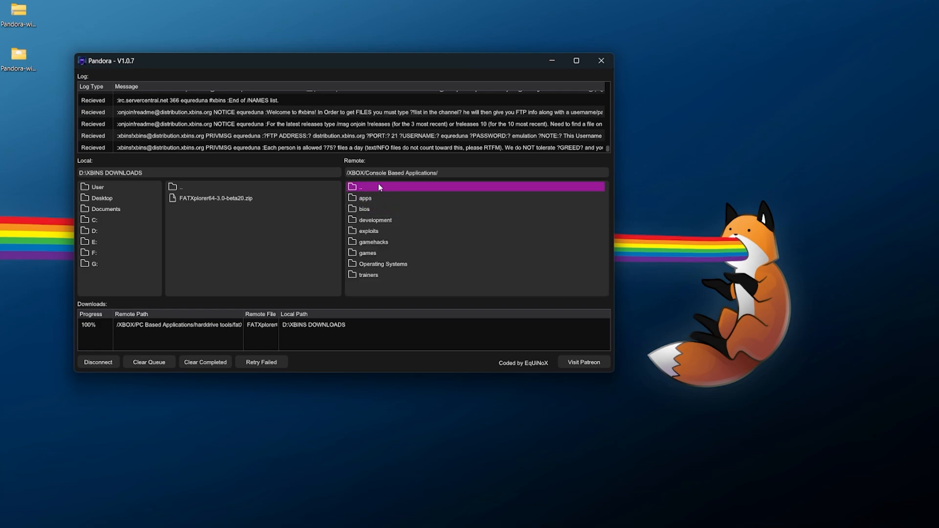
double_click(363, 209)
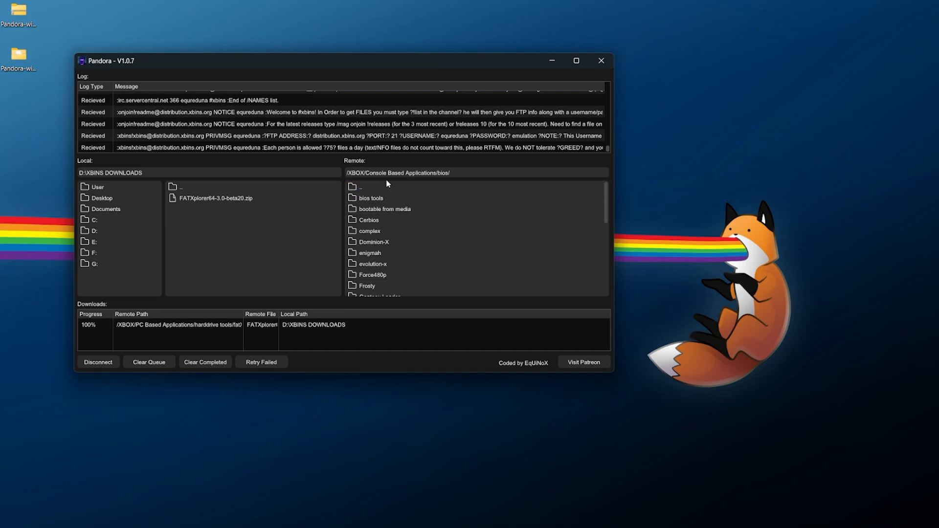
double_click(368, 220)
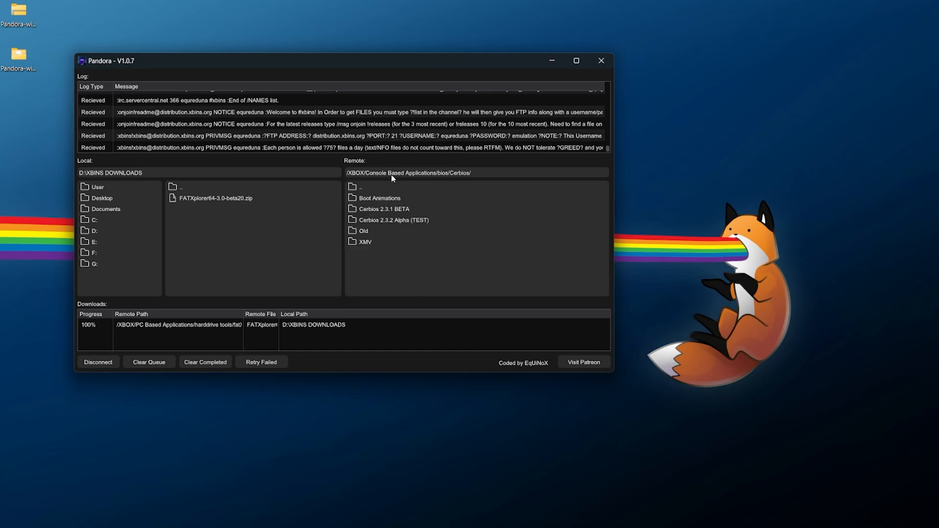
click(365, 241)
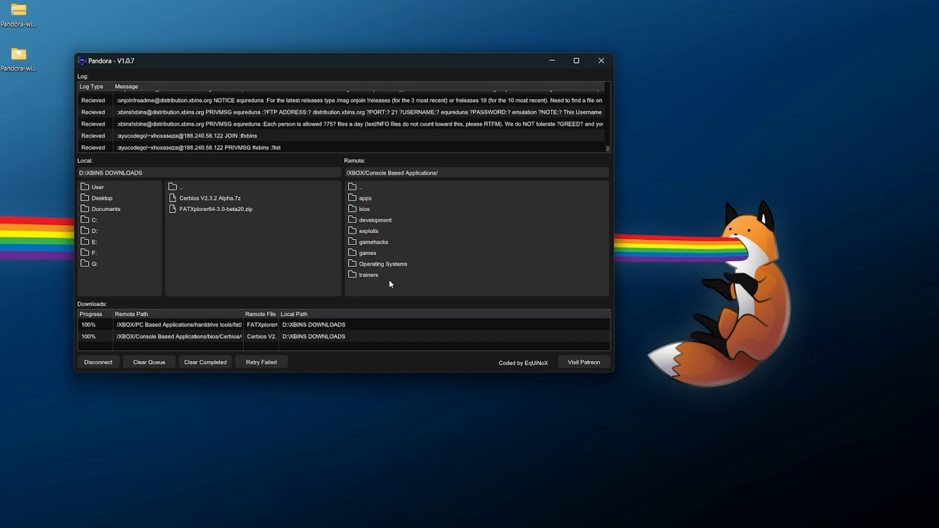
double_click(360, 186)
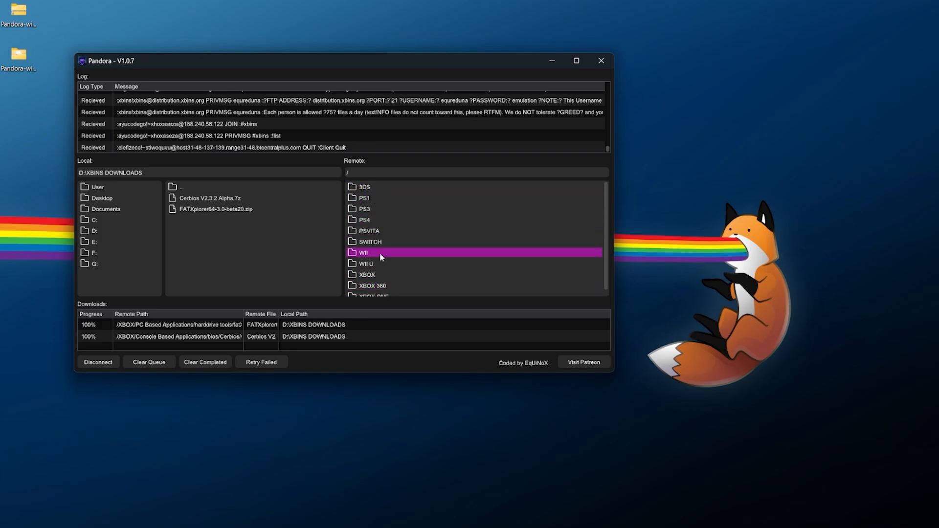
Disconnect from the XBINS server and close Pandora
click(375, 187)
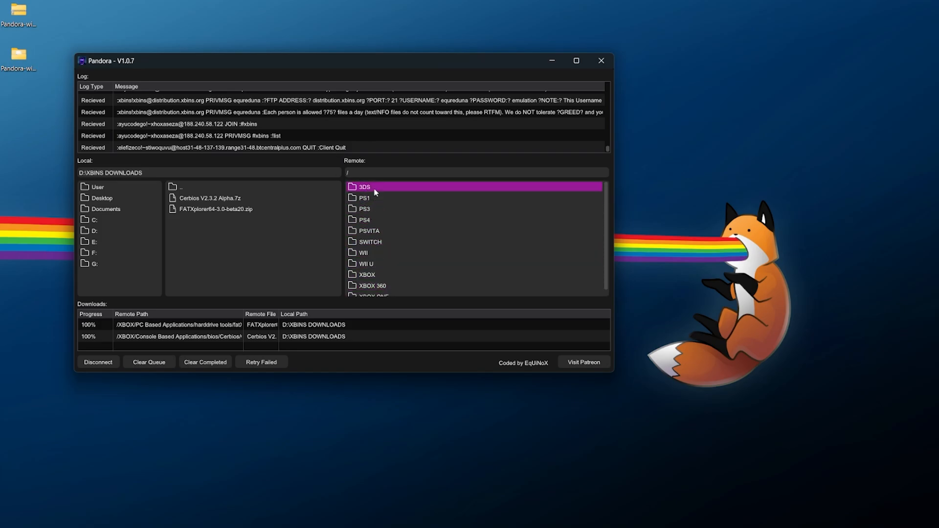
click(97, 361)
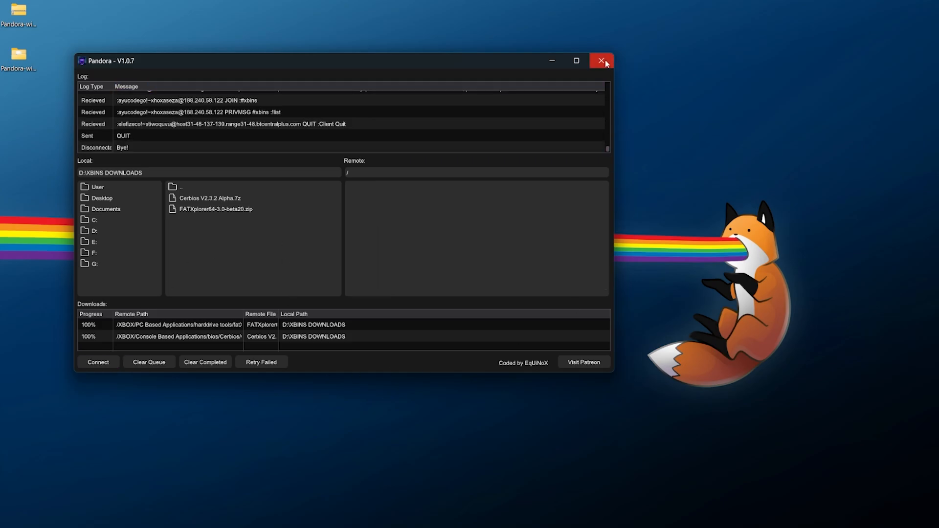
click(601, 60)
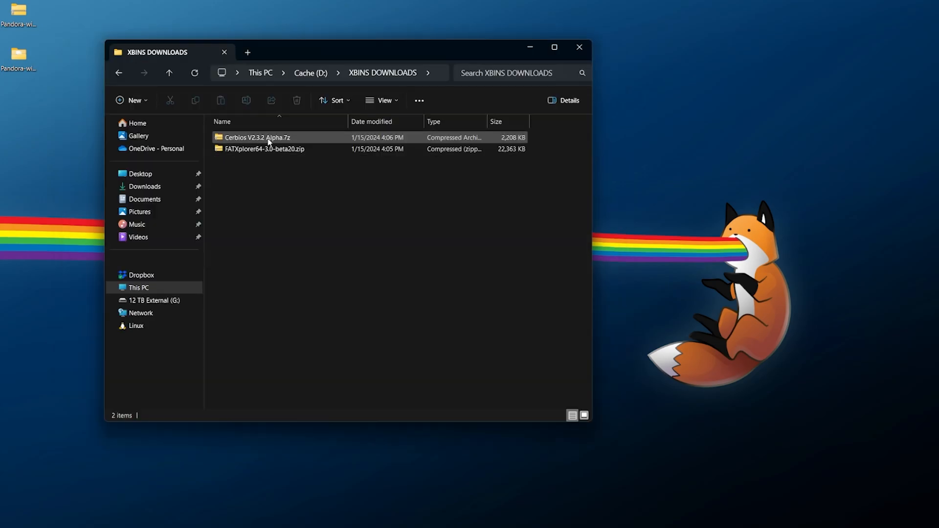
Select the FATXplorer and Cerbios archives in D:\XBINS DOWNLOADS to check them
click(278, 149)
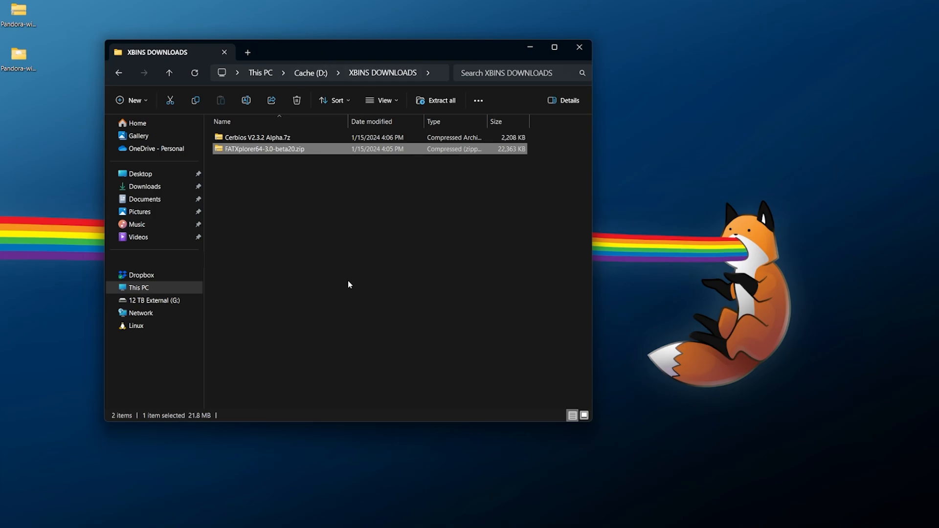
click(399, 231)
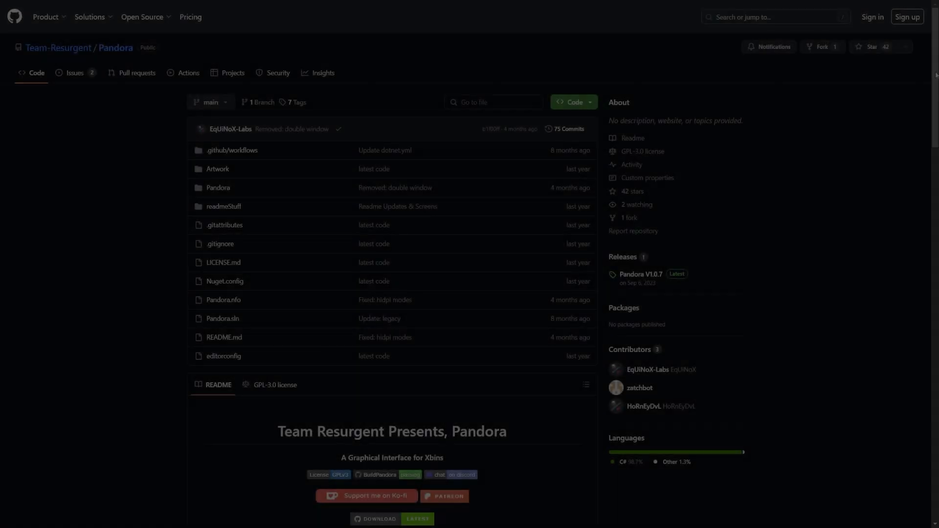
Scroll Pandora's GitHub README down to the System Requirements and Visual C++ prerequisites
scroll(down, 3)
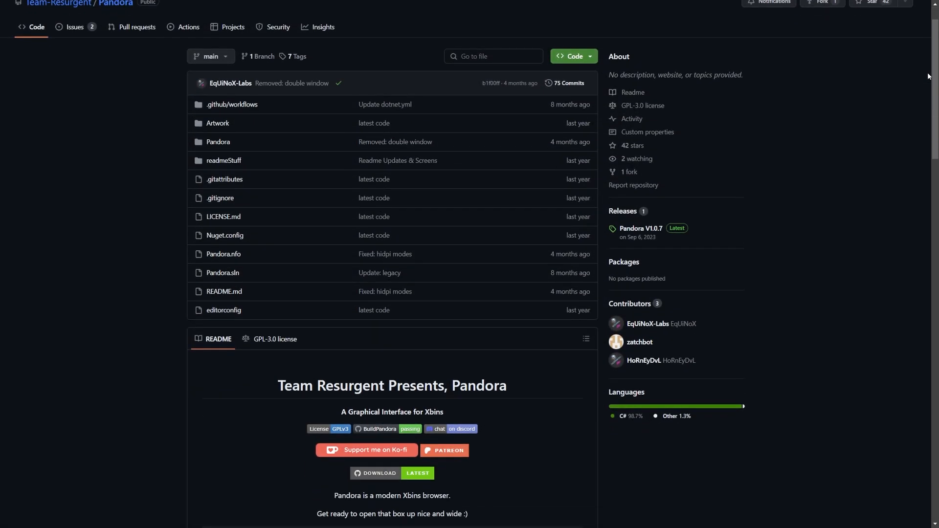
scroll(down, 3)
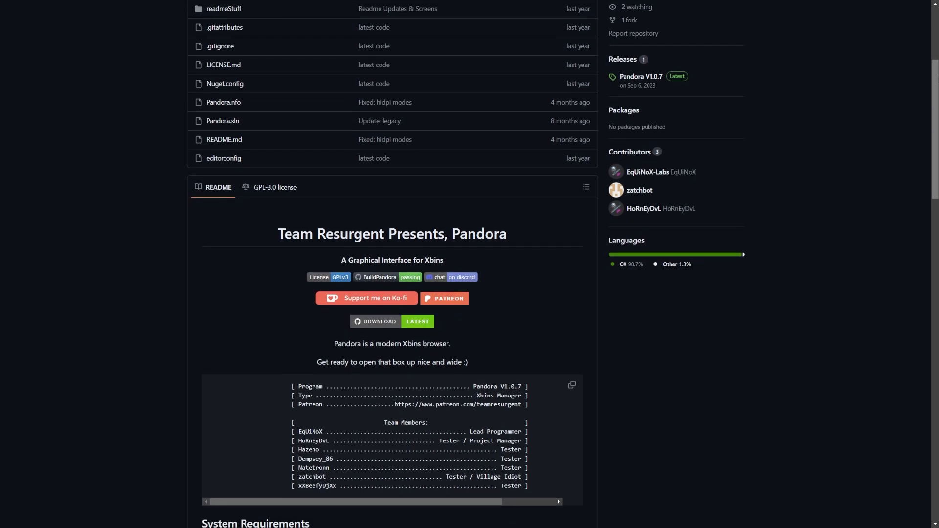
scroll(down, 3)
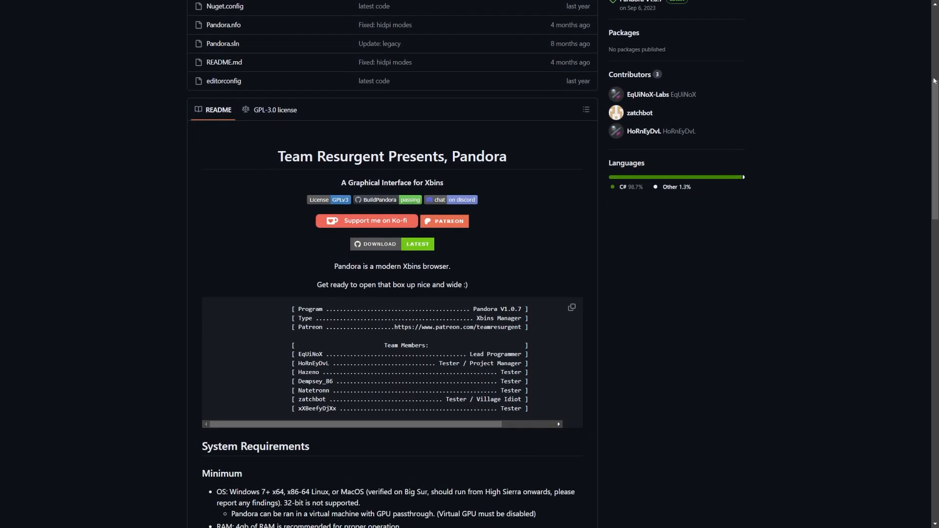
scroll(down, 3)
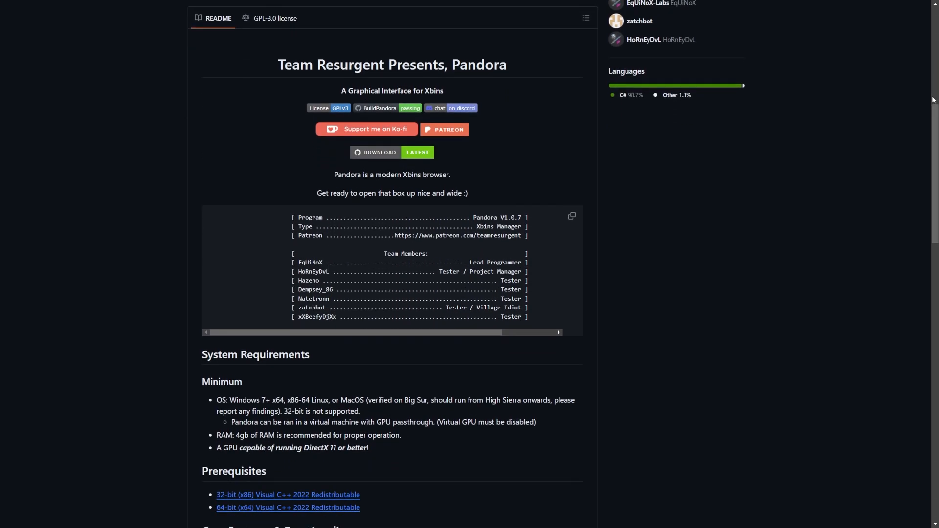
mouse_move(929, 100)
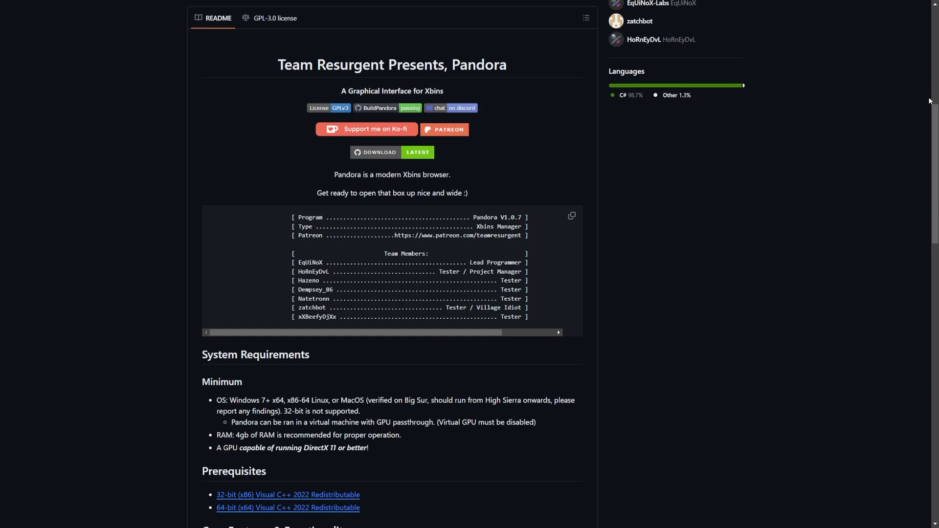